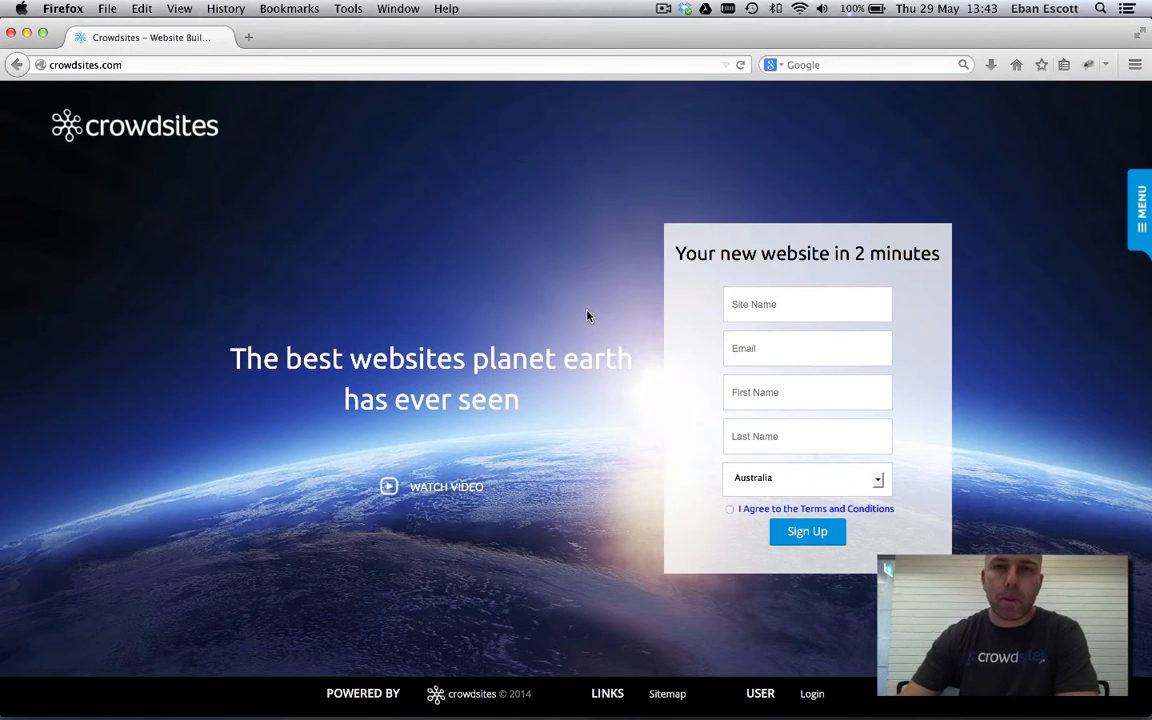
mouse_move(828, 664)
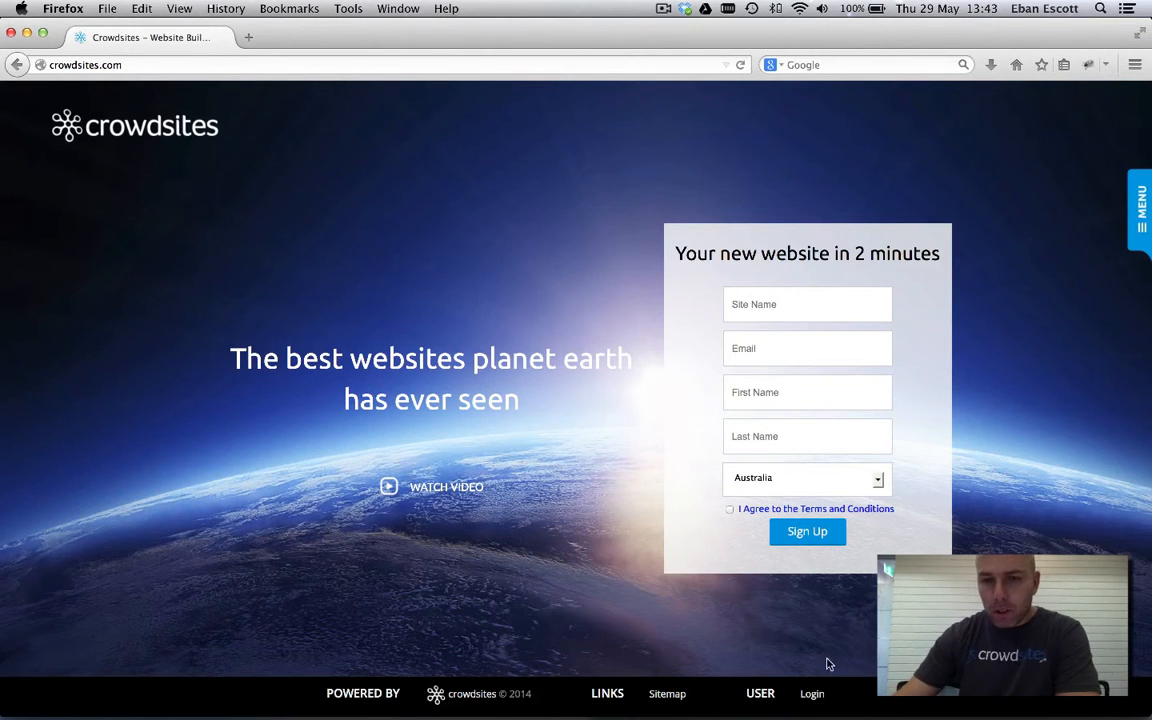
mouse_move(812, 694)
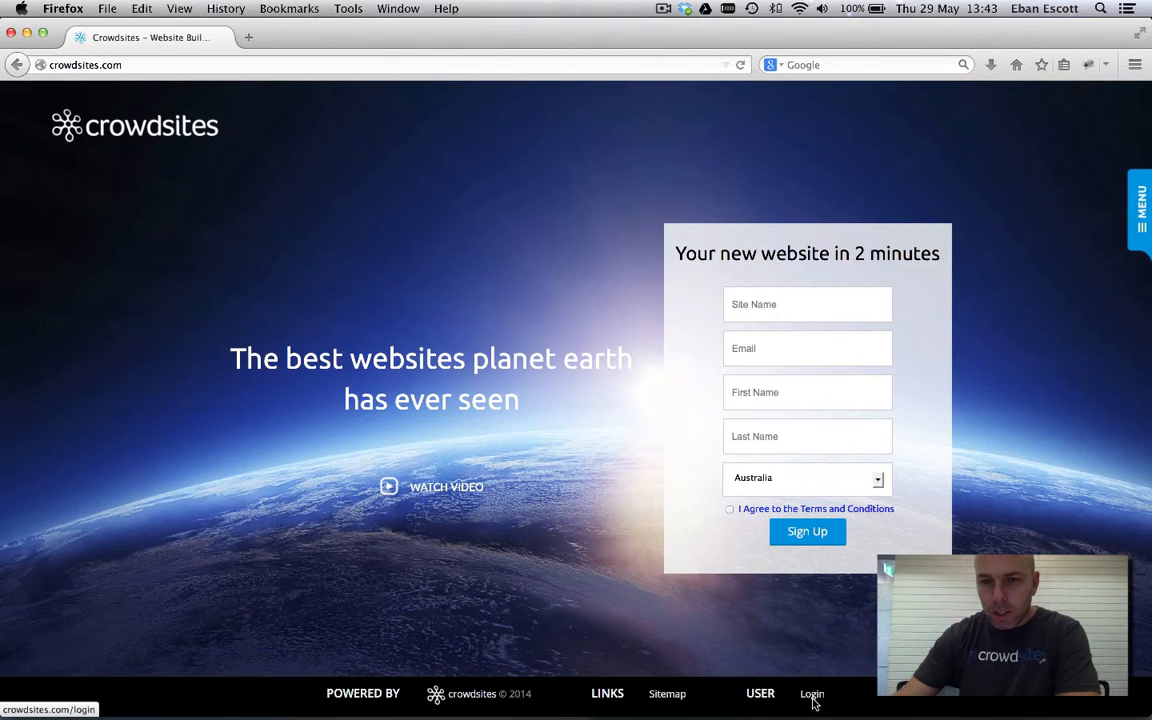
Log in to Crowdsites with the filled-in email and password from the footer Login link.
left_click(812, 692)
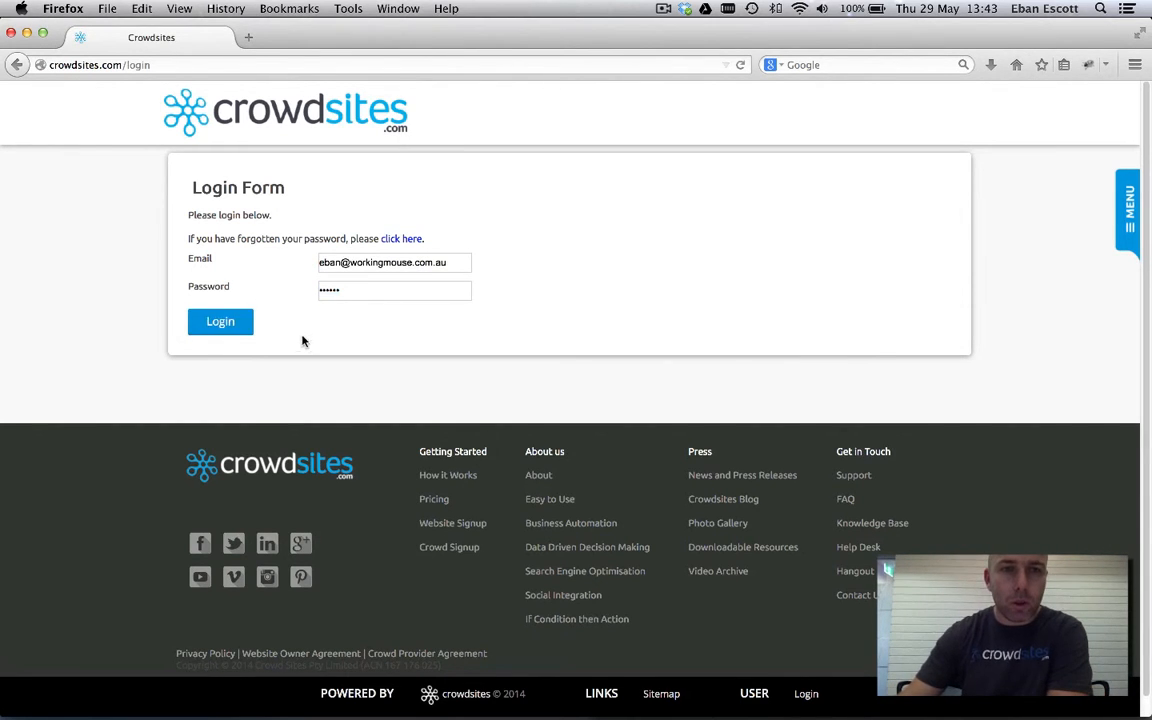
left_click(220, 320)
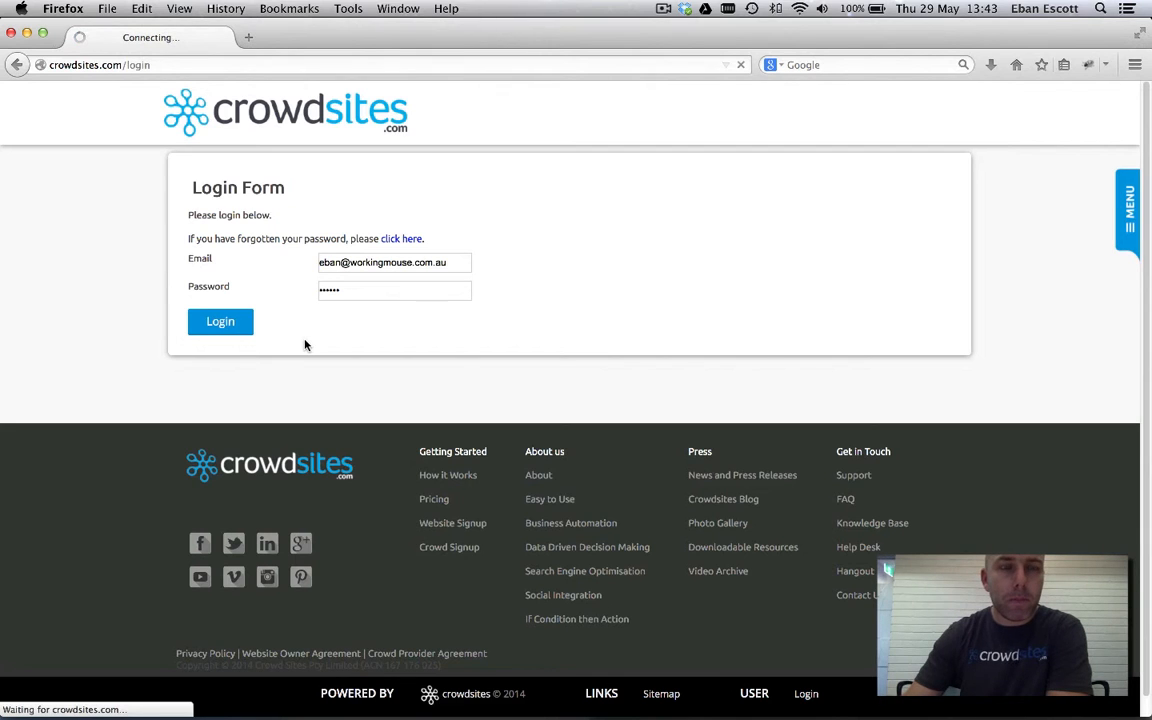
From the account page's Actions panel, choose 'Post a job' under Crowd Recruiter.
left_click(220, 320)
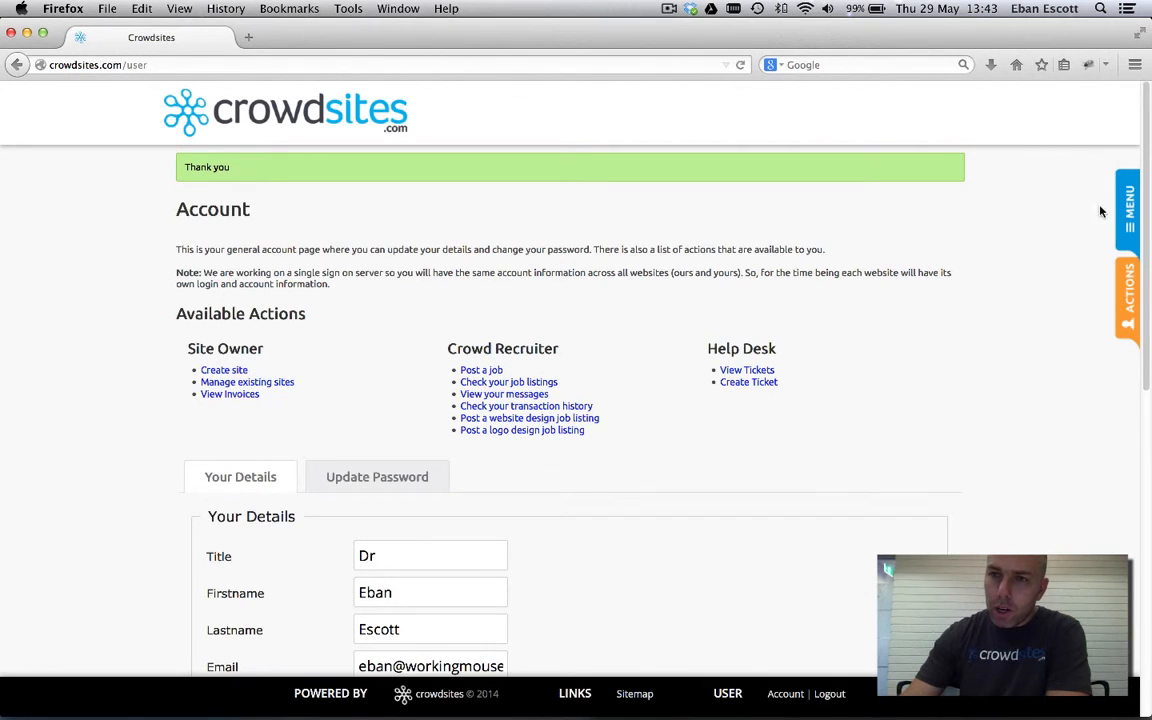
mouse_move(1128, 288)
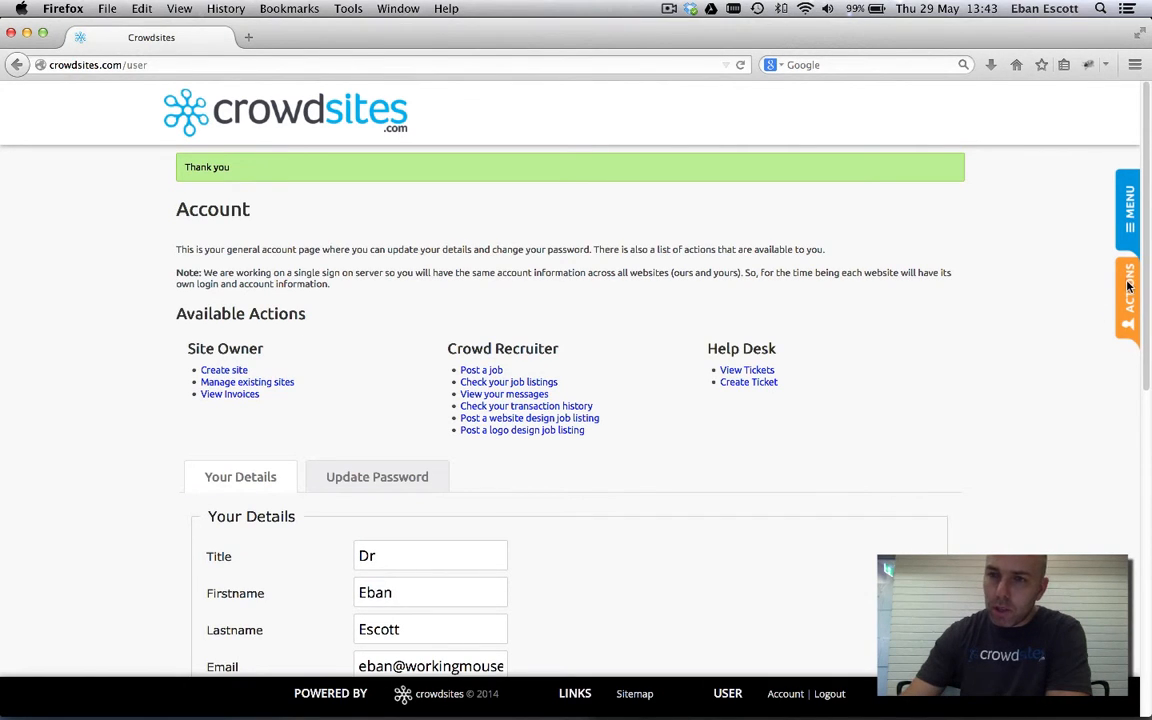
left_click(1128, 296)
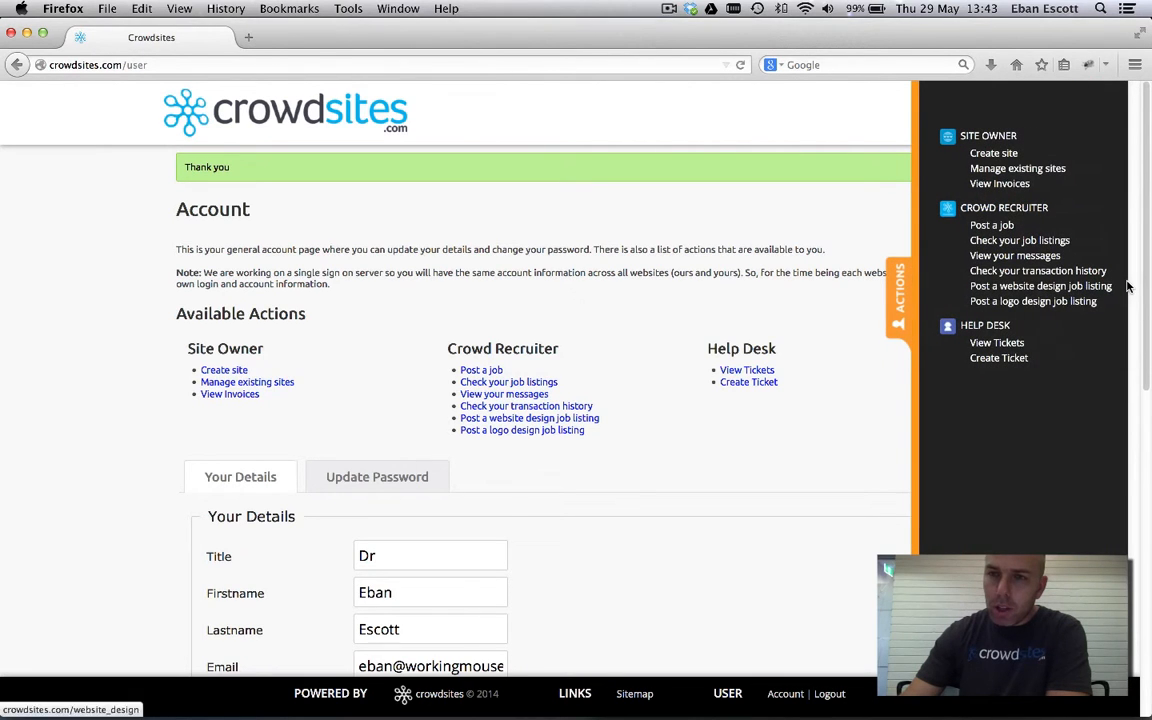
mouse_move(990, 262)
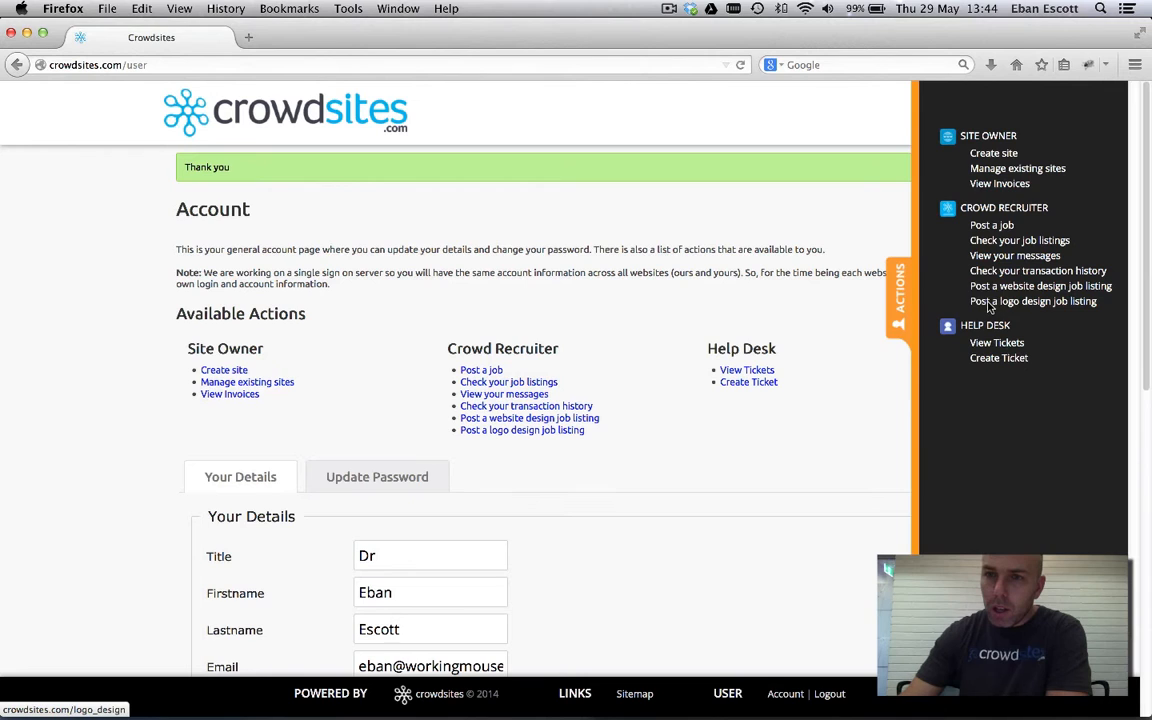
left_click(992, 224)
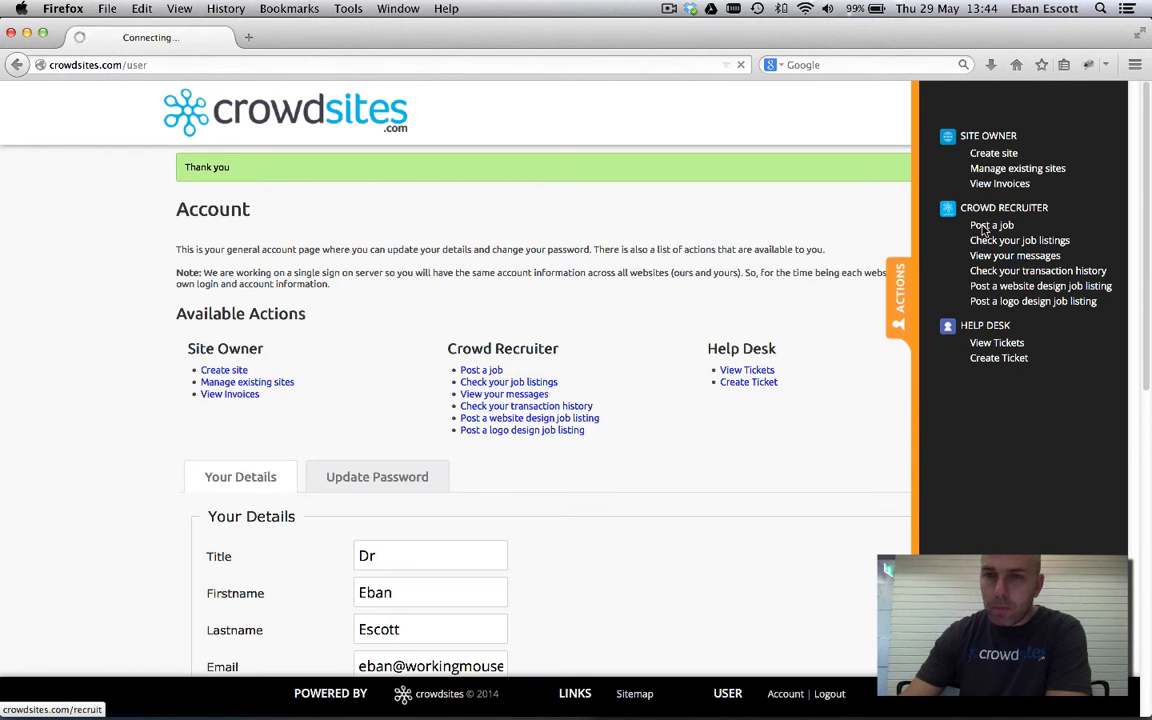
Start a new job listing with 'Create New Job Listing' on the Recruit page.
left_click(992, 224)
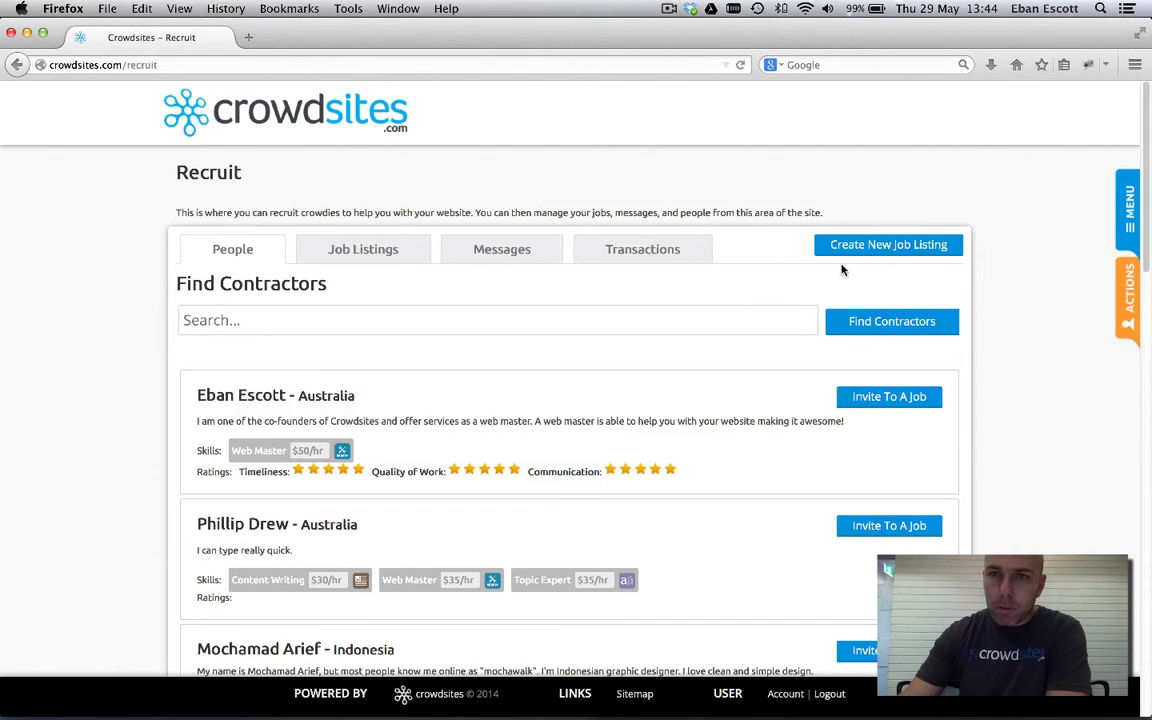
left_click(888, 244)
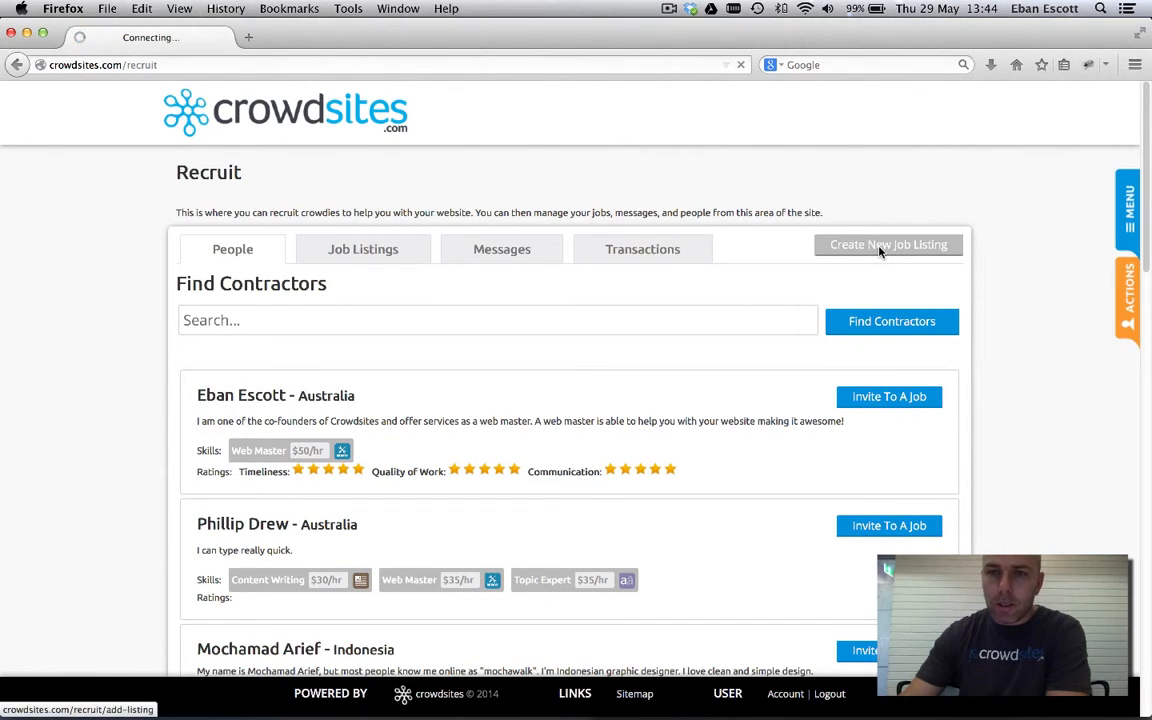
Title the new listing 'Initial Shop Images' using the suggested title.
left_click(888, 244)
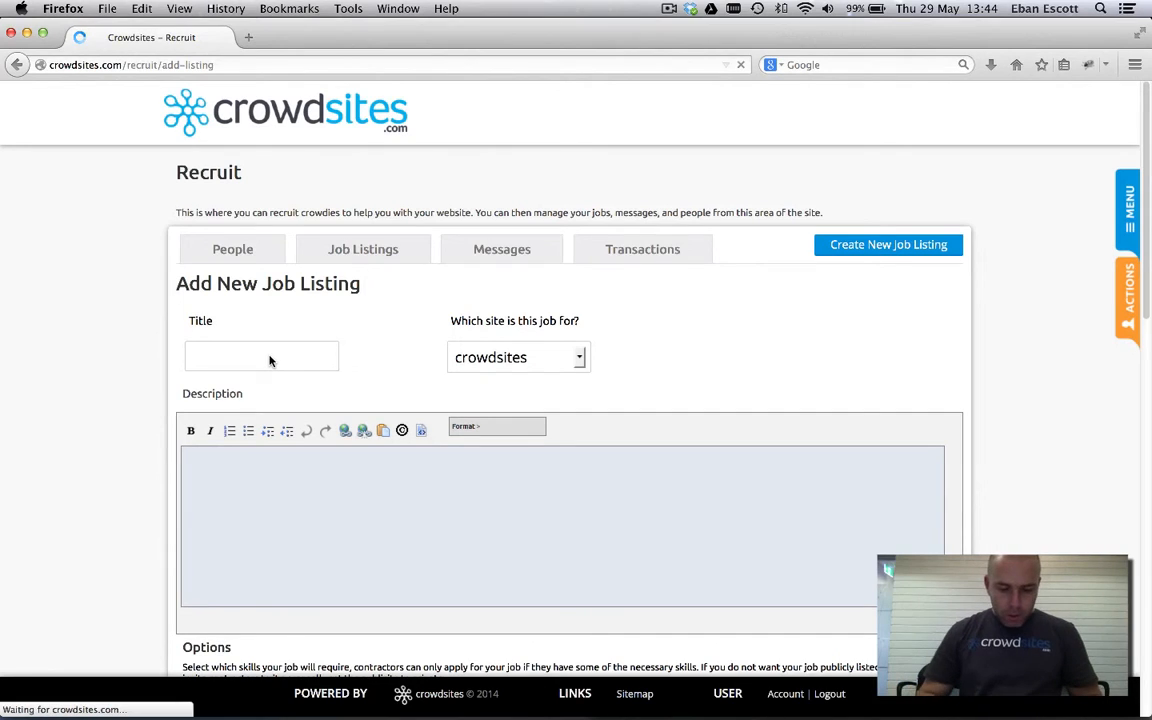
type("Shop")
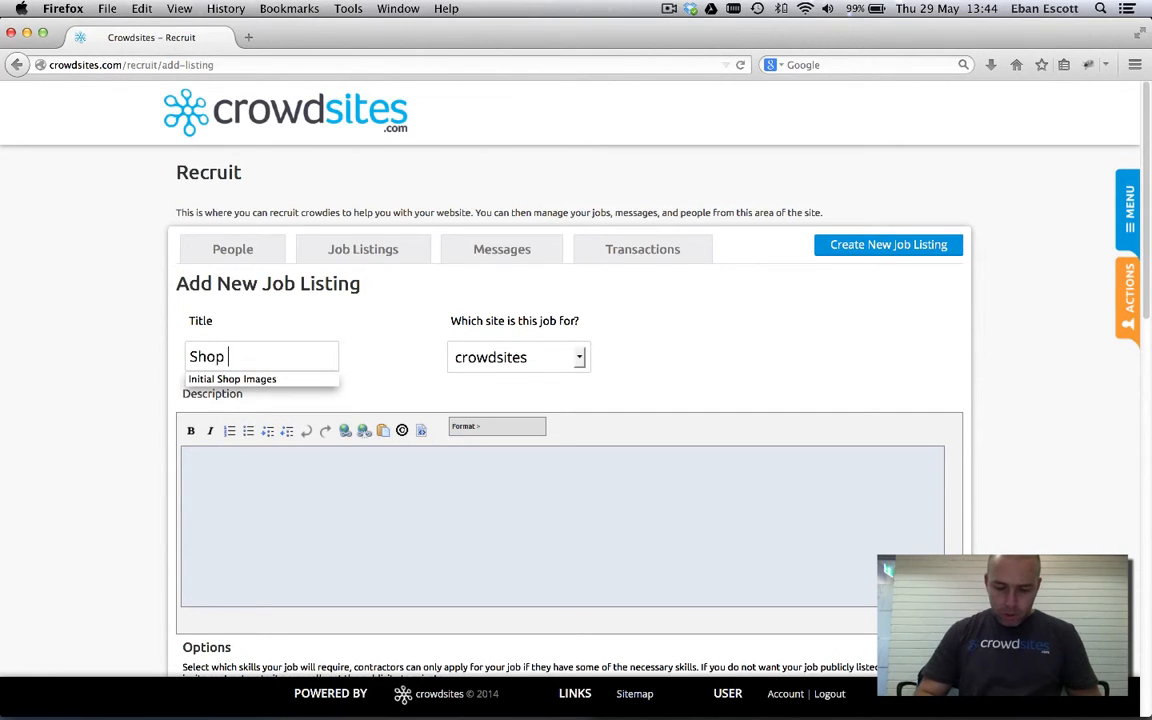
type("images")
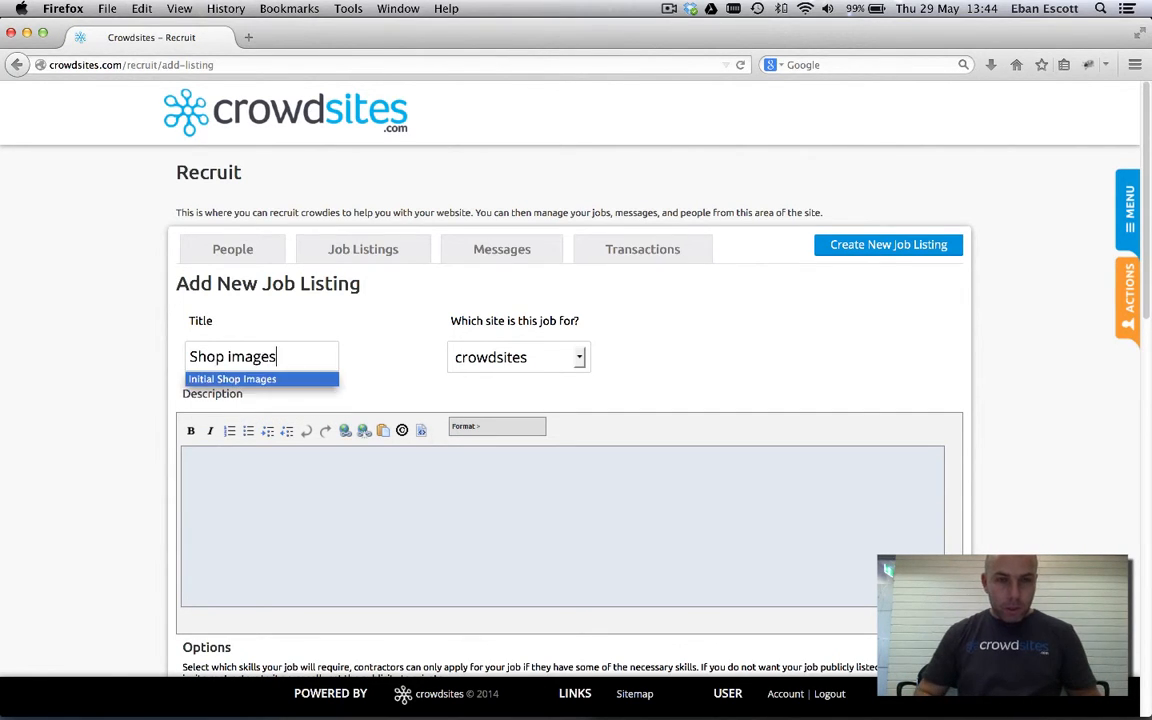
left_click(232, 378)
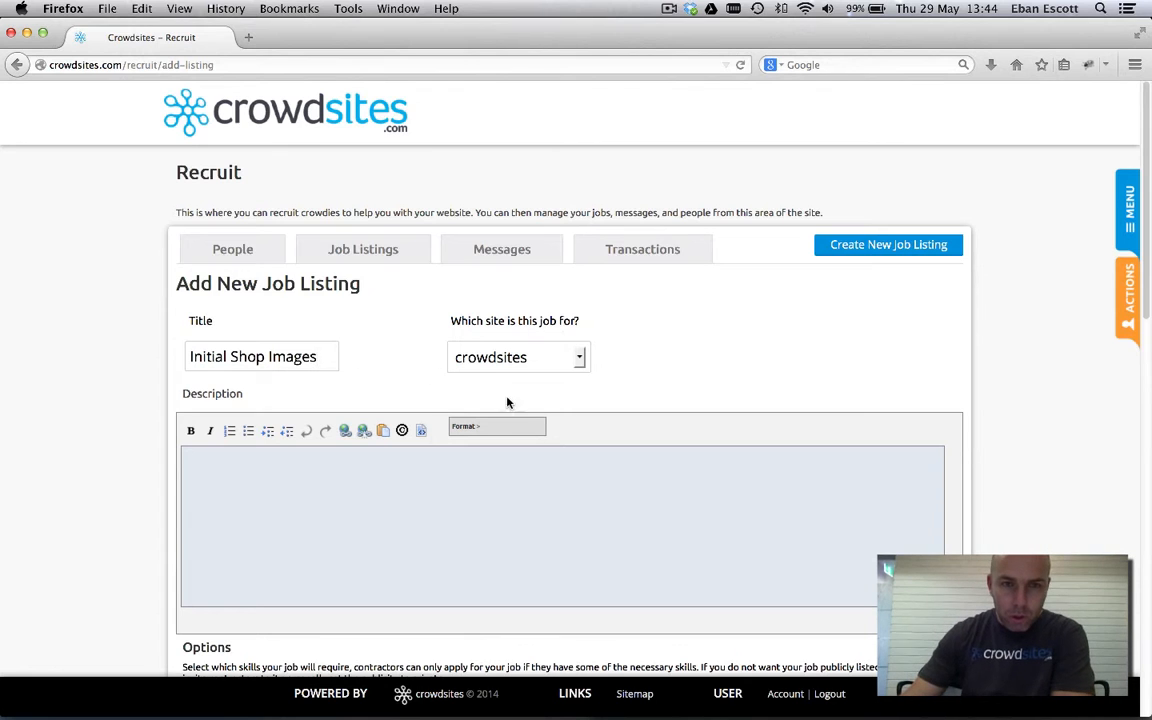
Write 'Hello there, can you' as the start of the job description.
type("Hel")
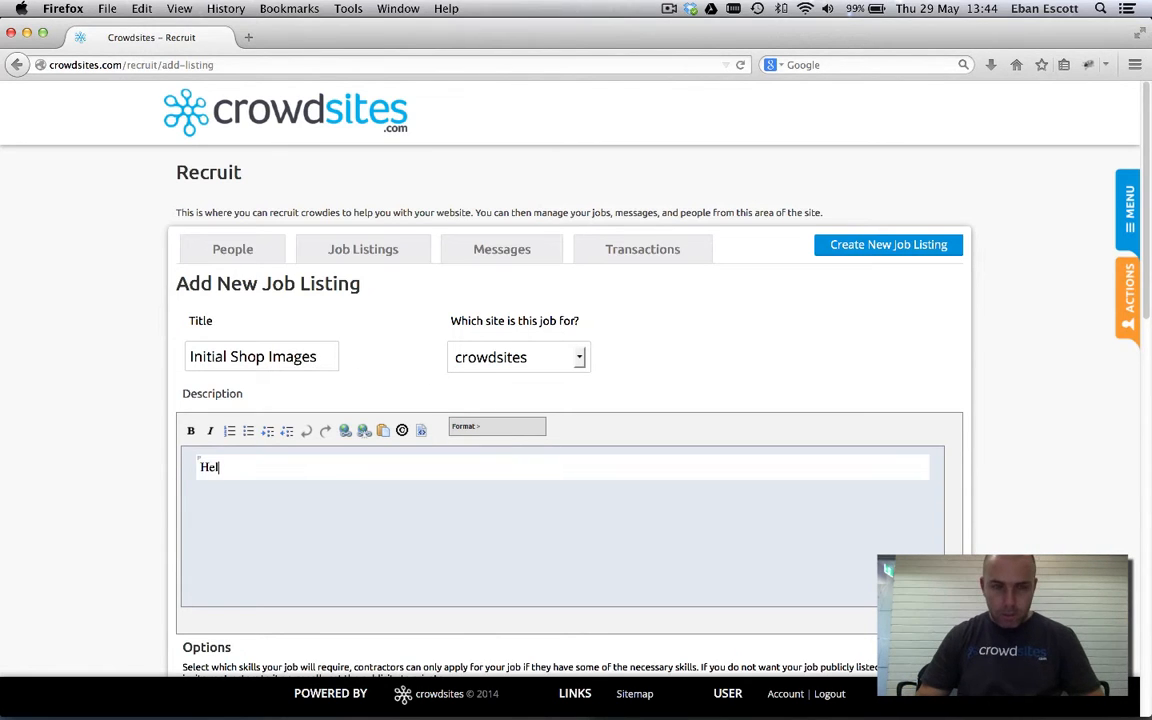
type("lo")
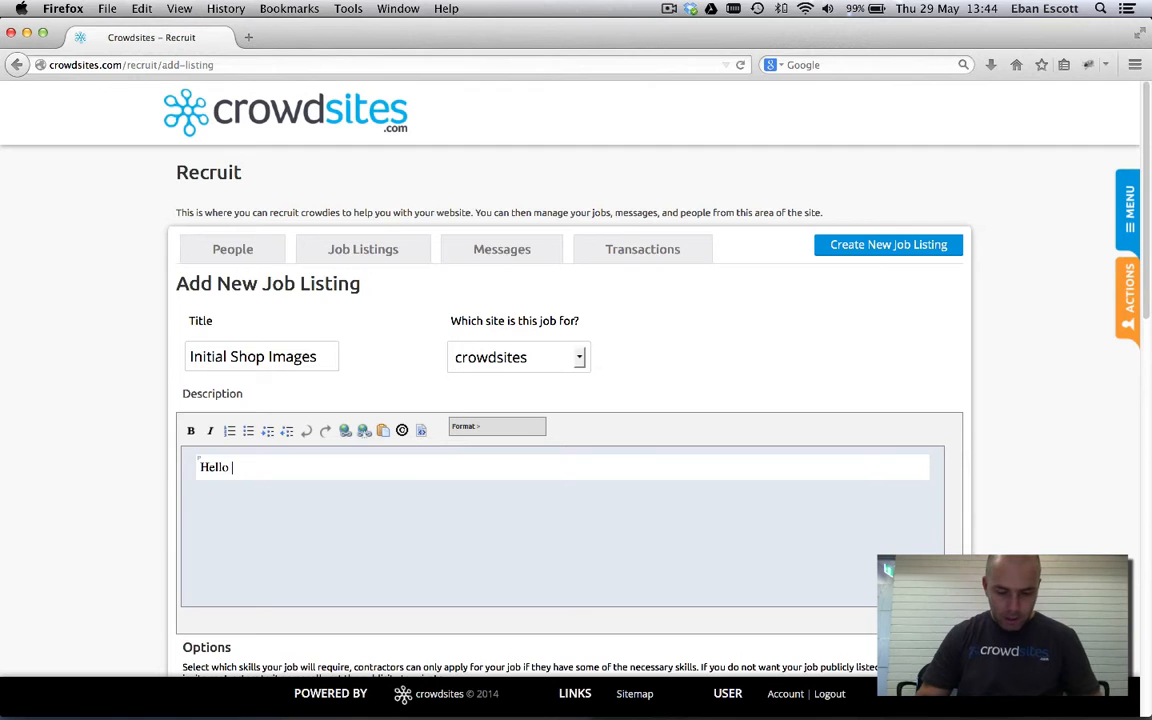
type("there, can y")
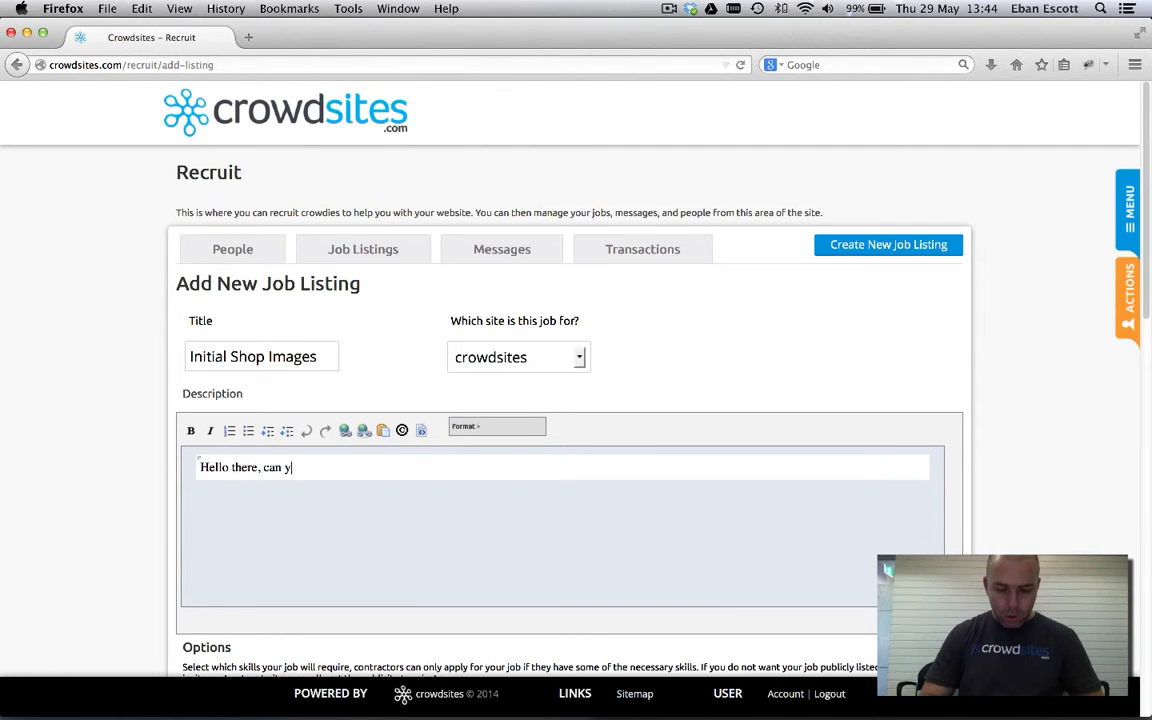
type("ou")
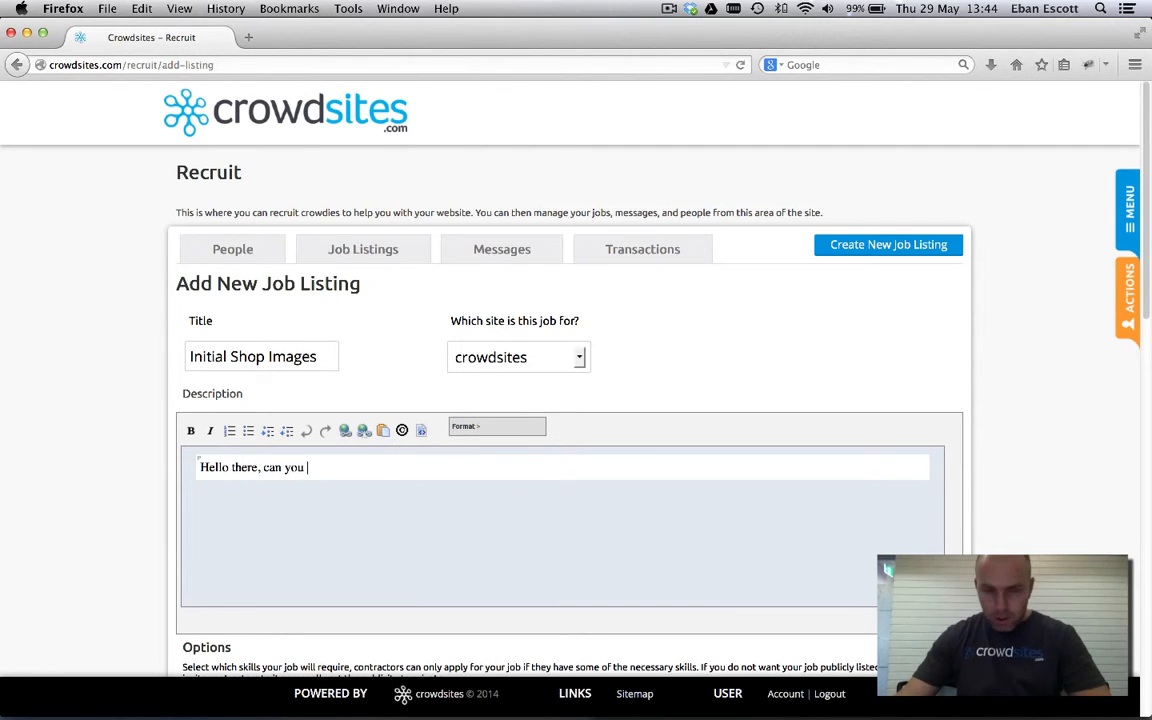
Require the Graphic Design skill, keeping a single skill requirement row.
scroll("down", 3)
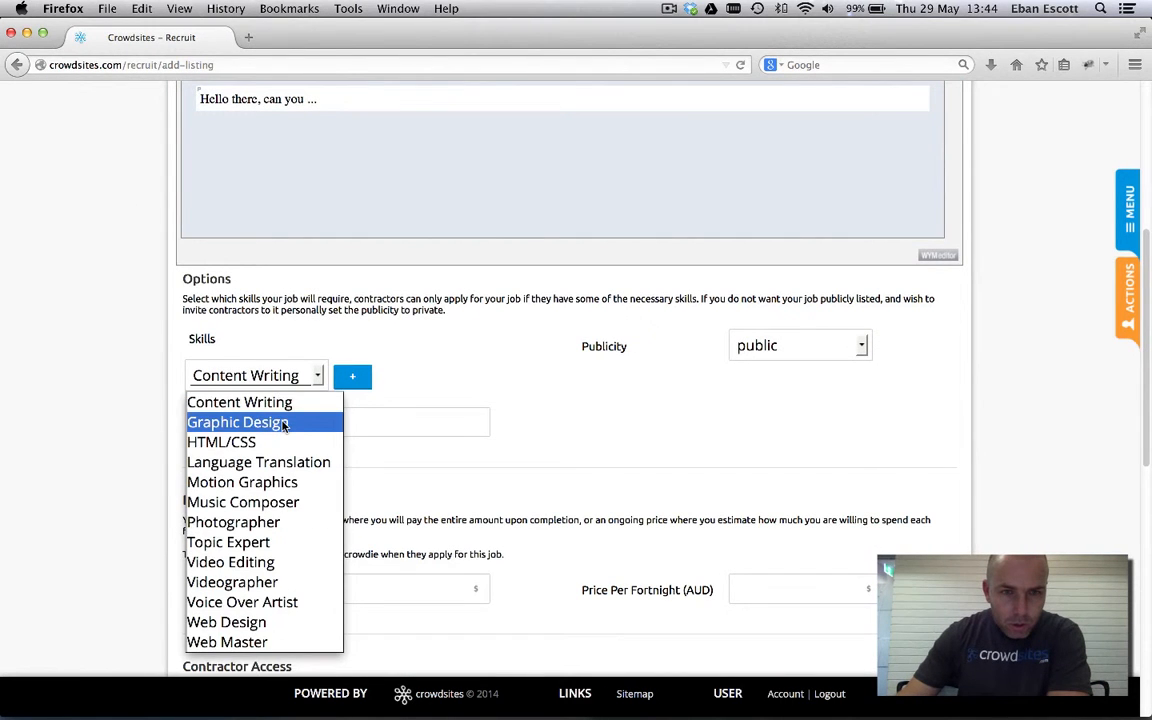
left_click(236, 420)
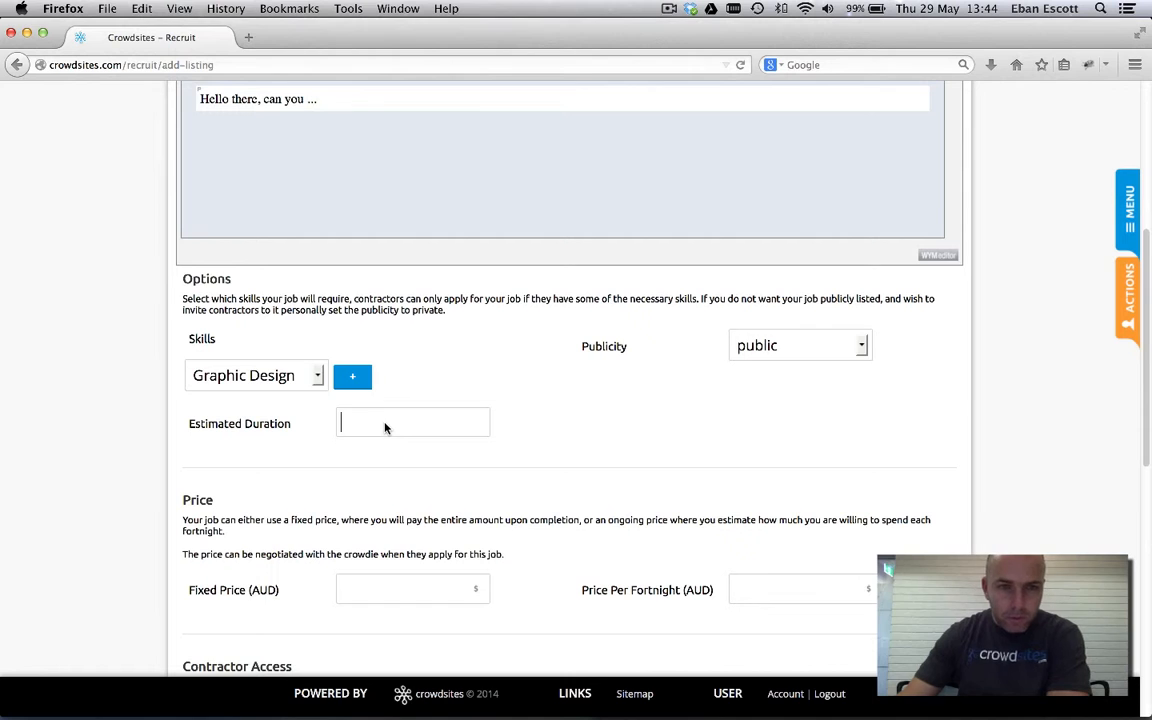
left_click(352, 376)
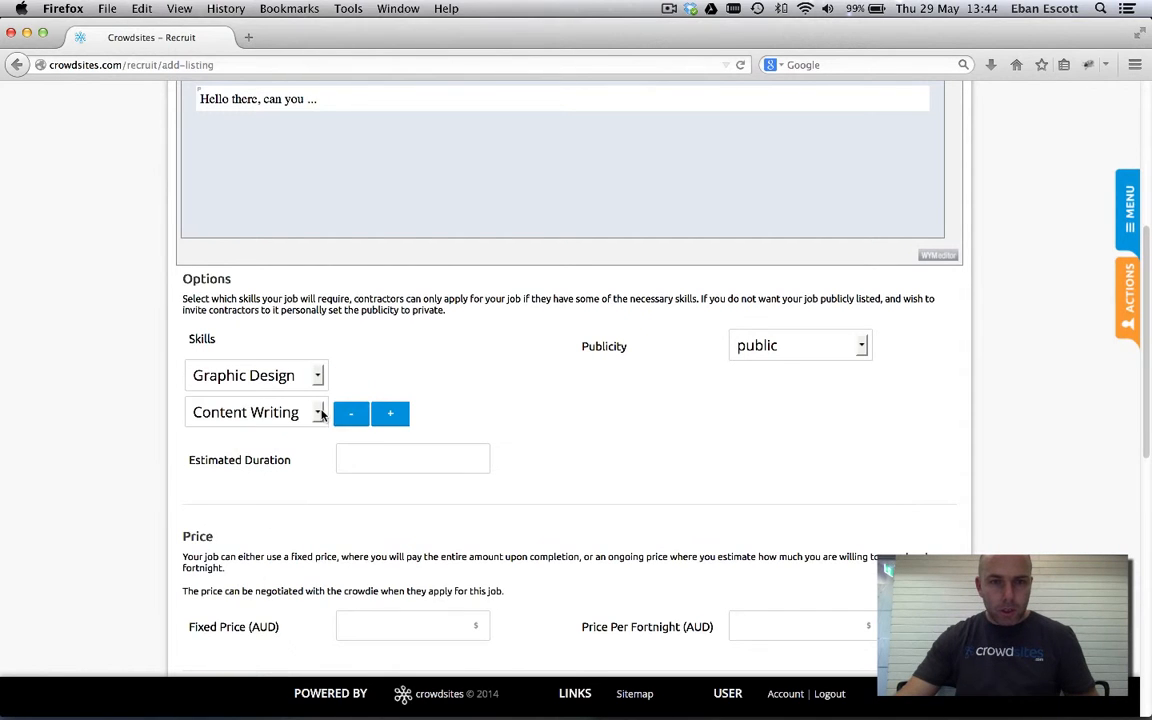
left_click(350, 412)
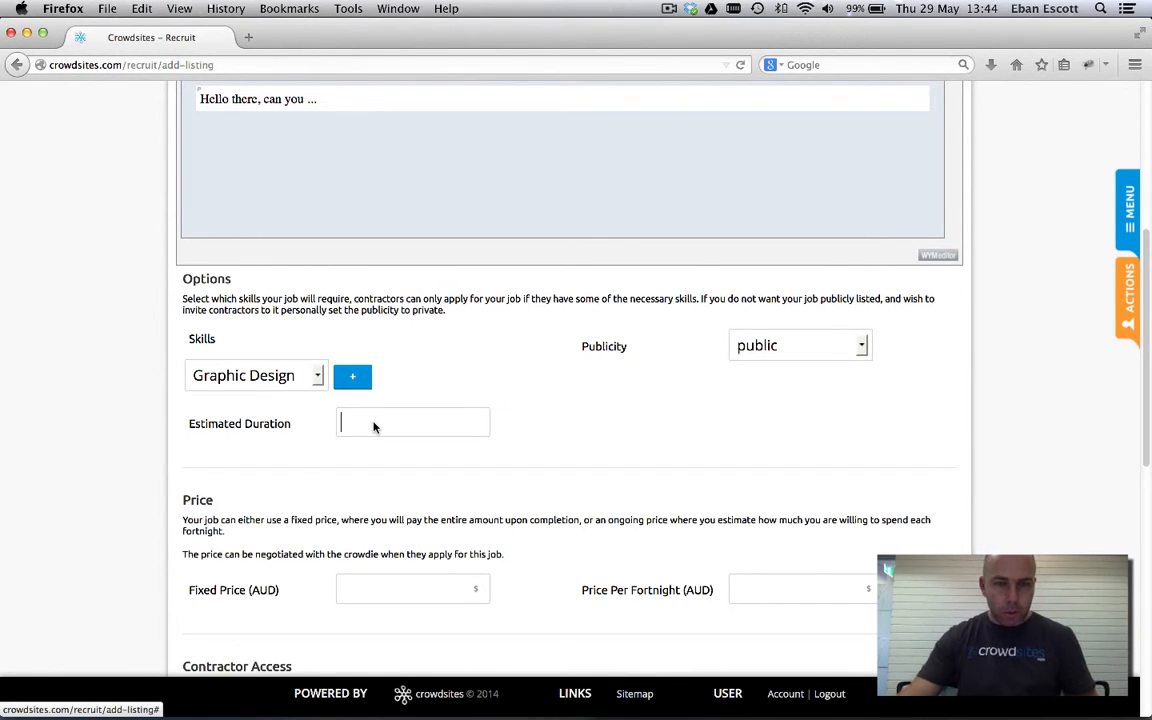
Set the estimated duration to 1 week and make the listing private.
type("1")
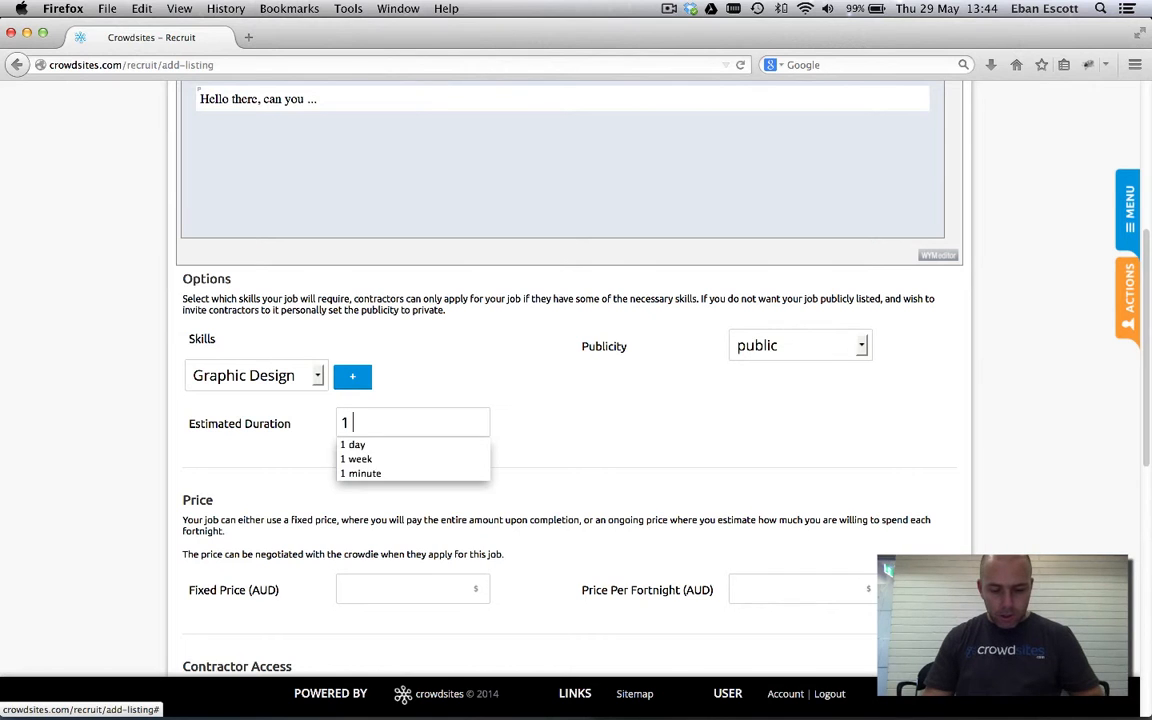
left_click(356, 458)
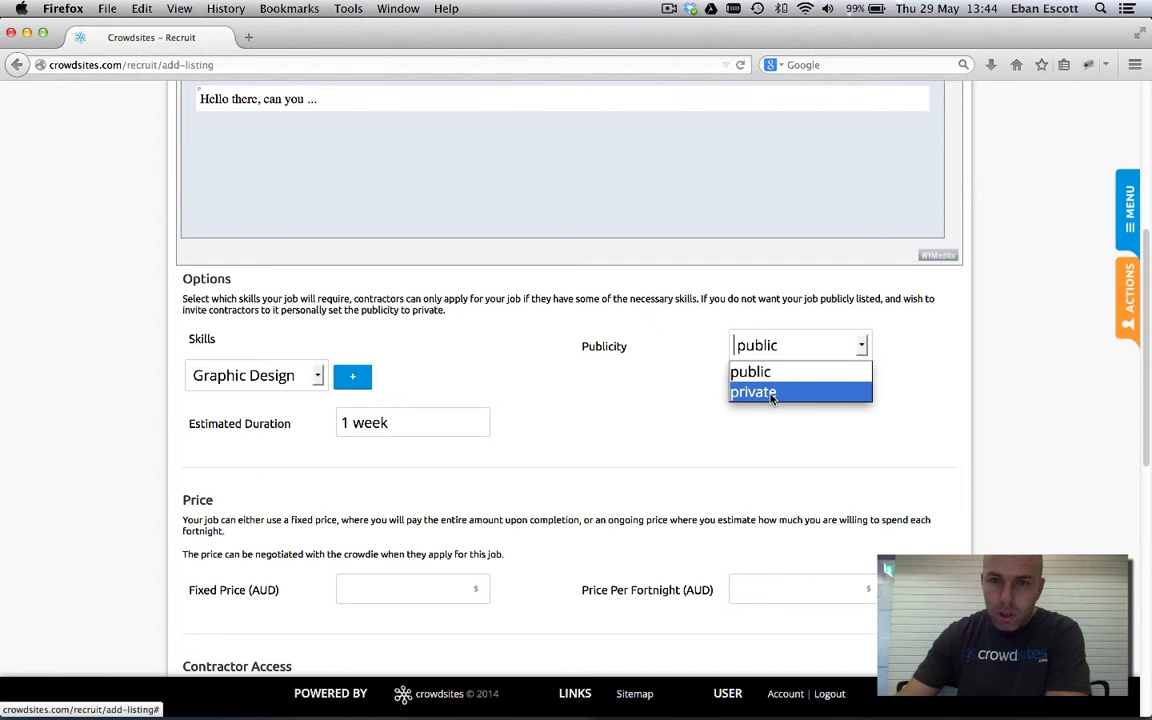
left_click(752, 390)
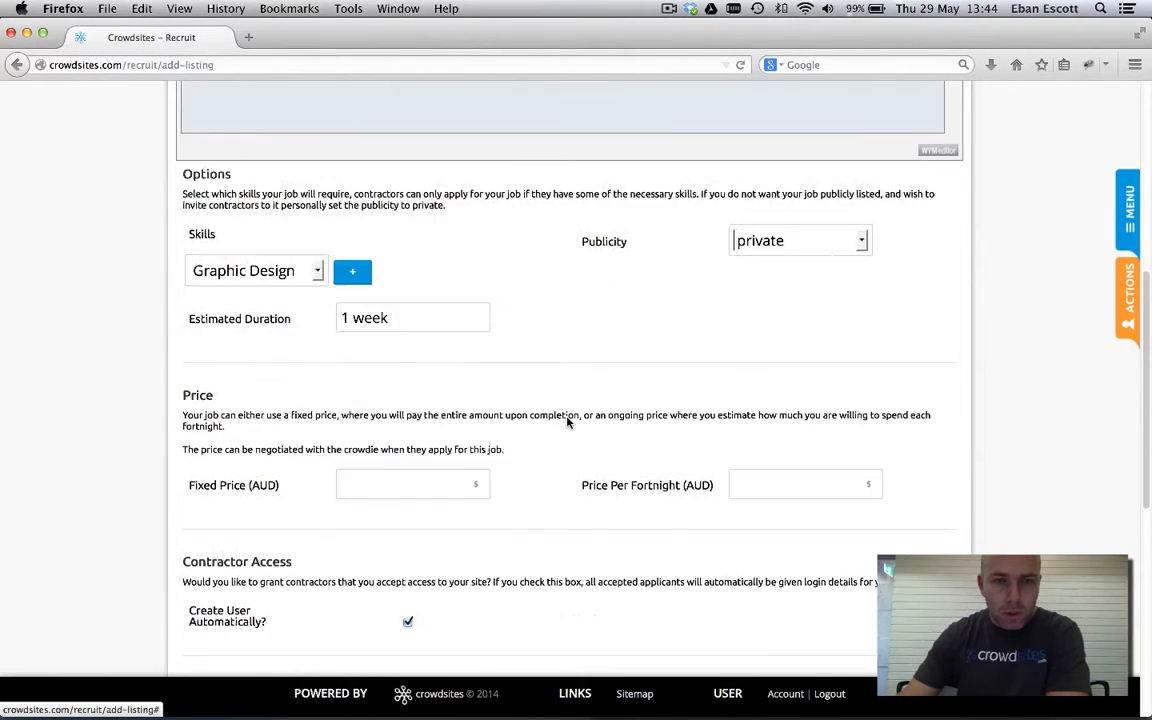
Enter a fixed price of 100 AUD, leaving Create User Automatically checked.
scroll("down", 3)
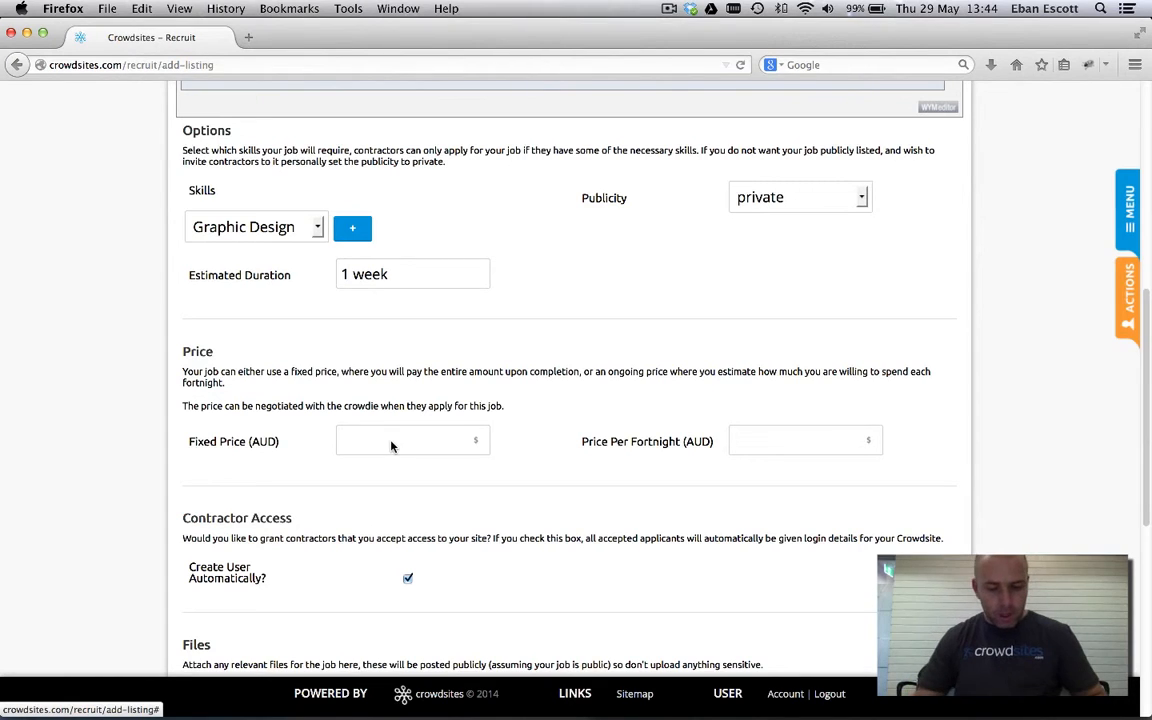
type("100")
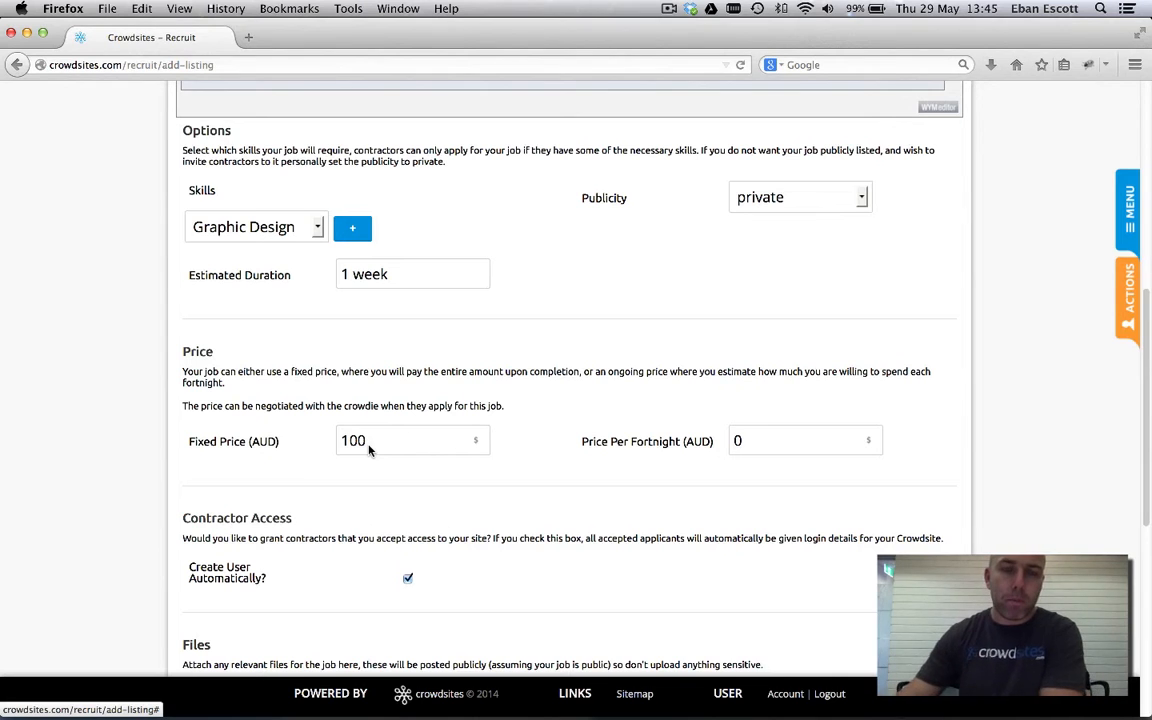
scroll("down", 3)
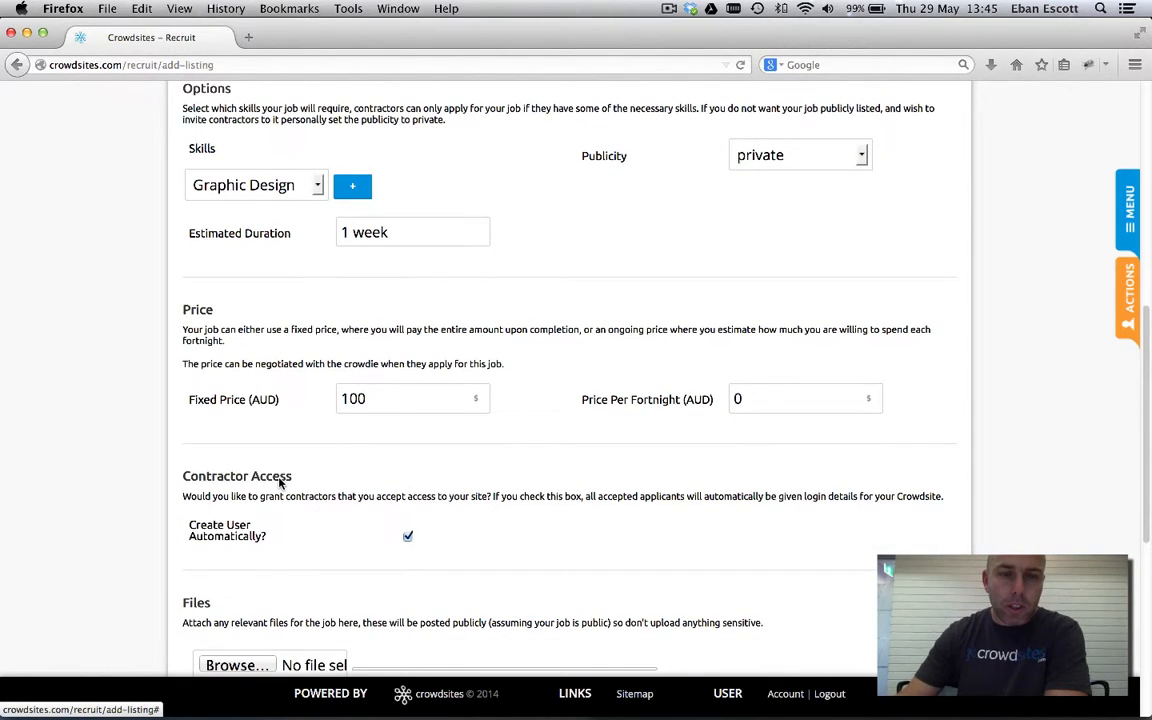
mouse_move(406, 560)
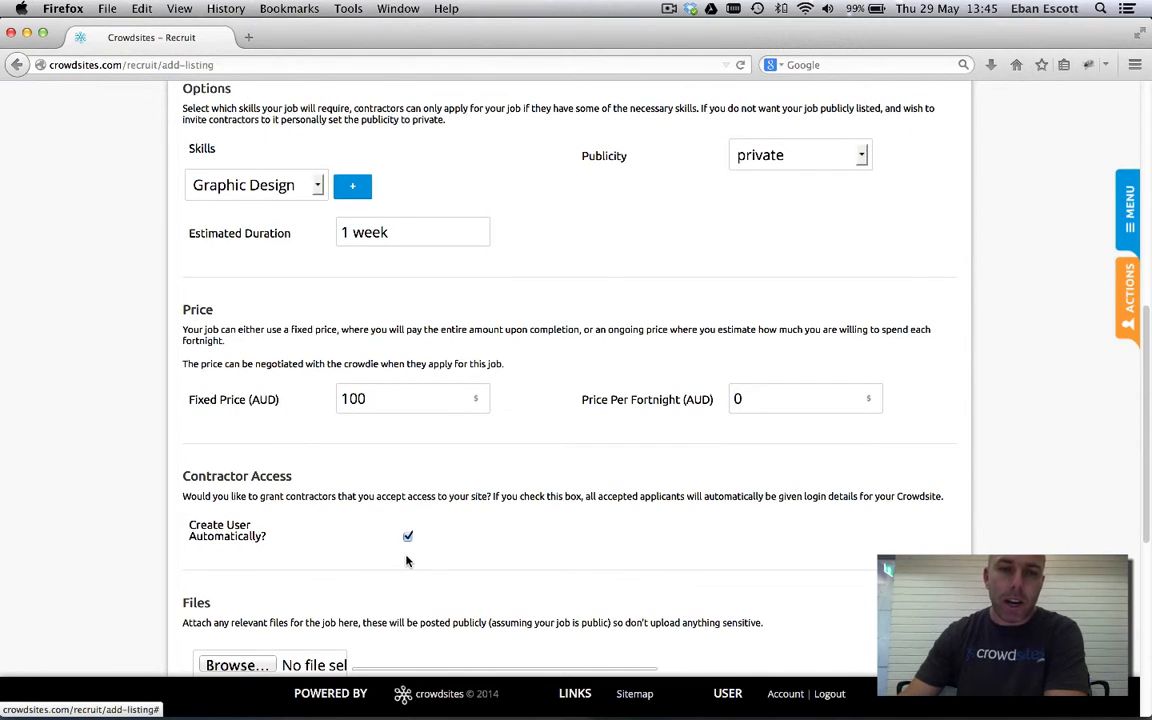
mouse_move(416, 550)
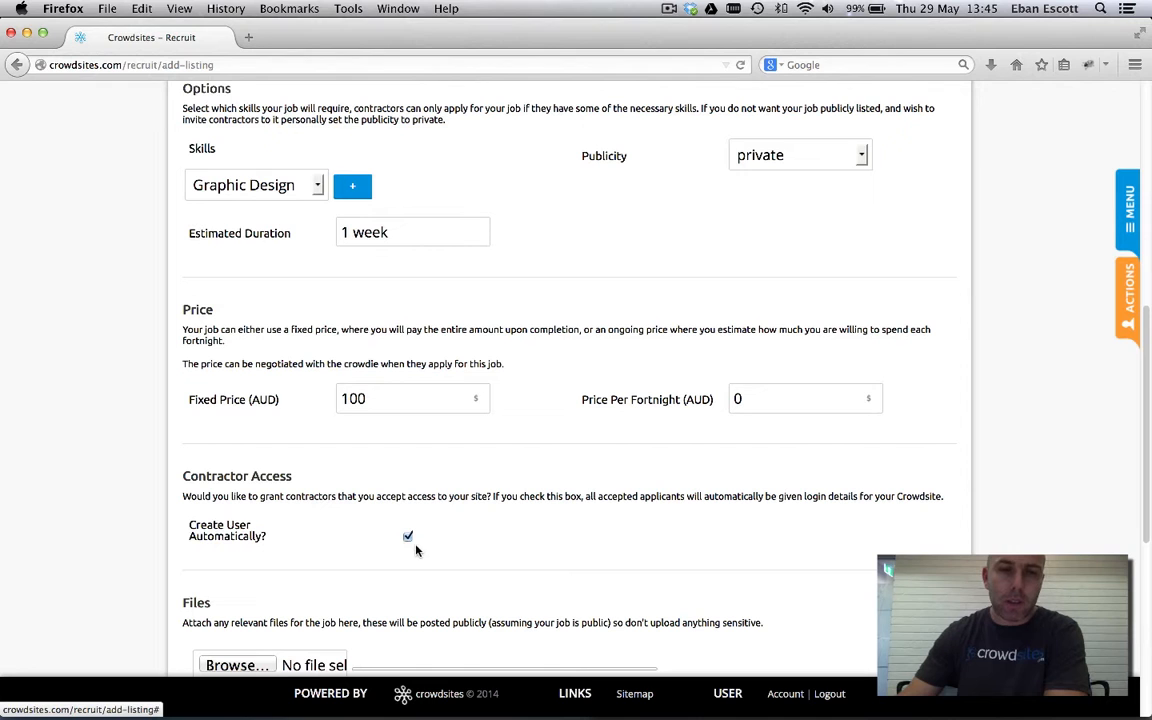
scroll("down", 3)
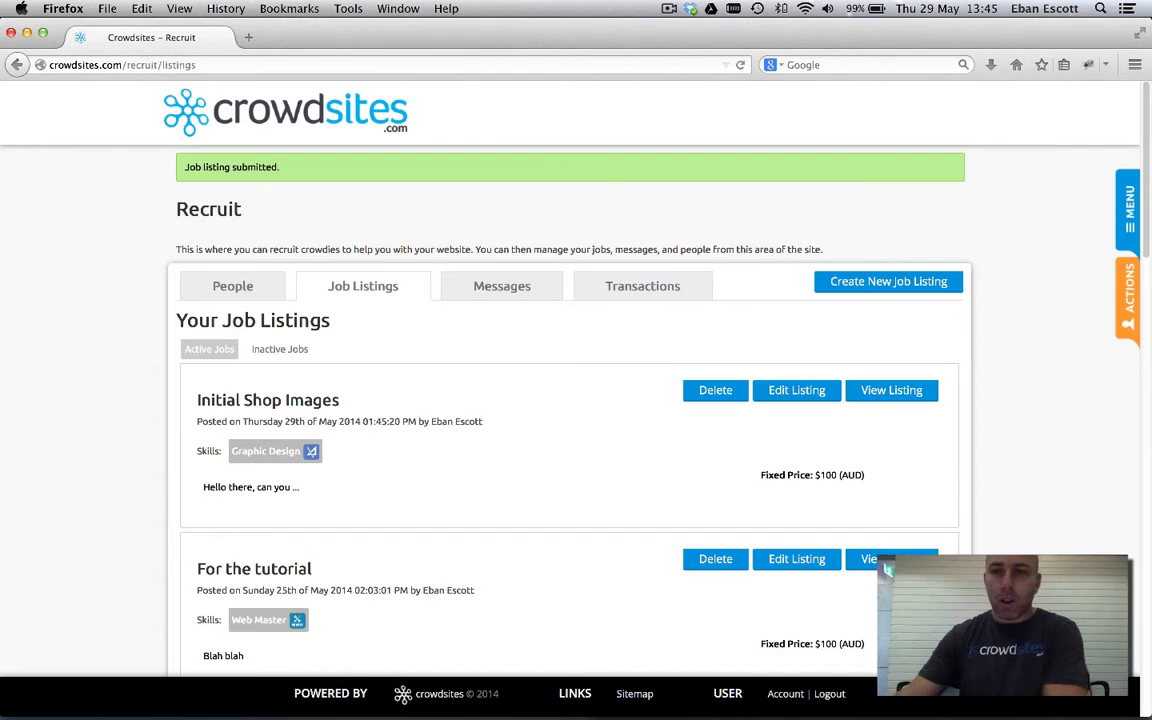
Show the ACTIONS panel with site owner and recruiter shortcuts after the listing appears.
left_click(1128, 300)
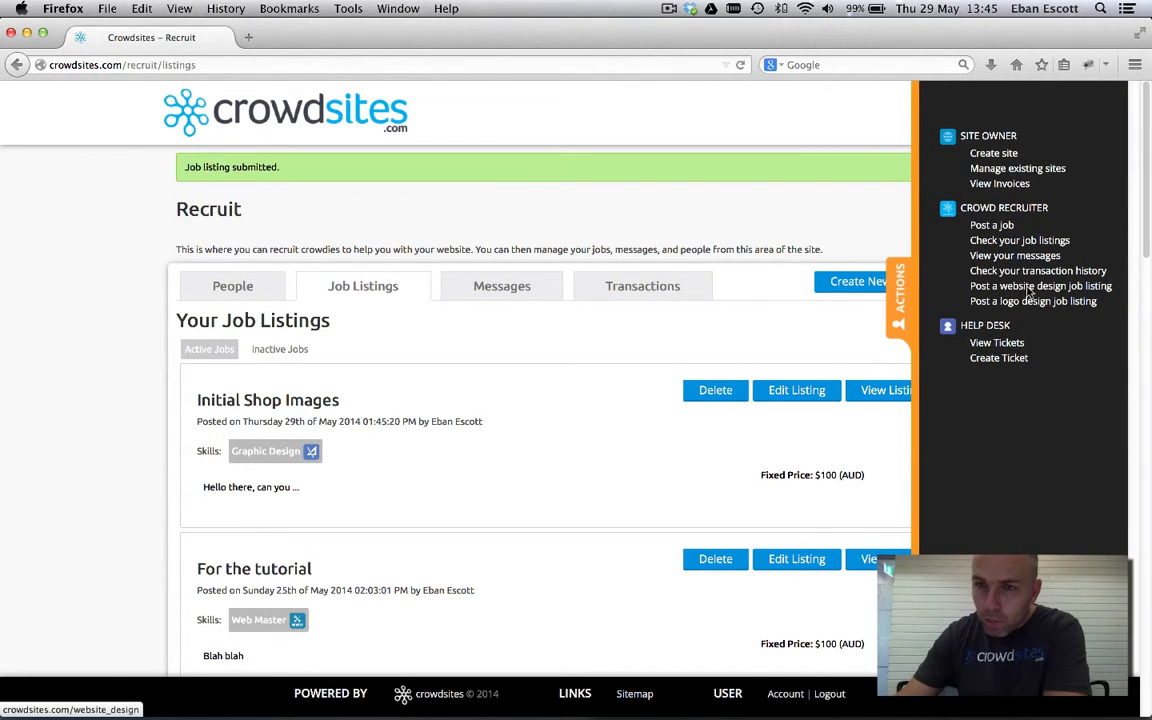
mouse_move(1032, 300)
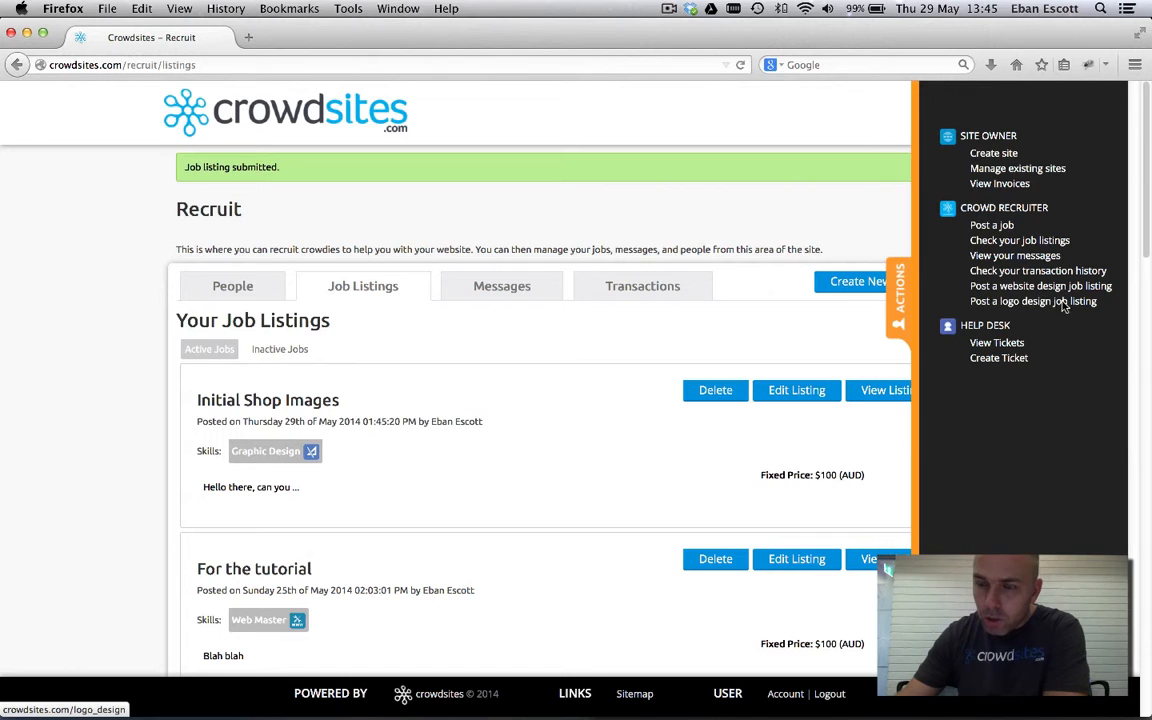